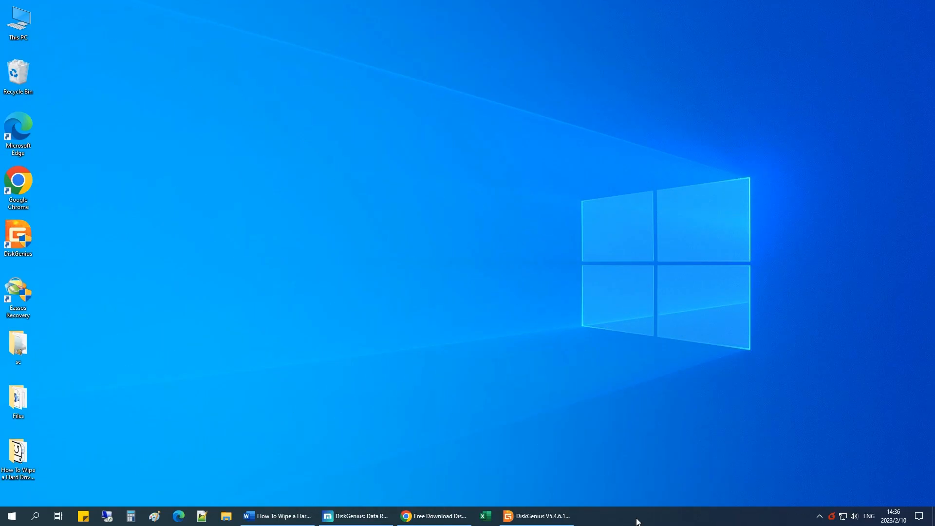
mouse_move(529, 450)
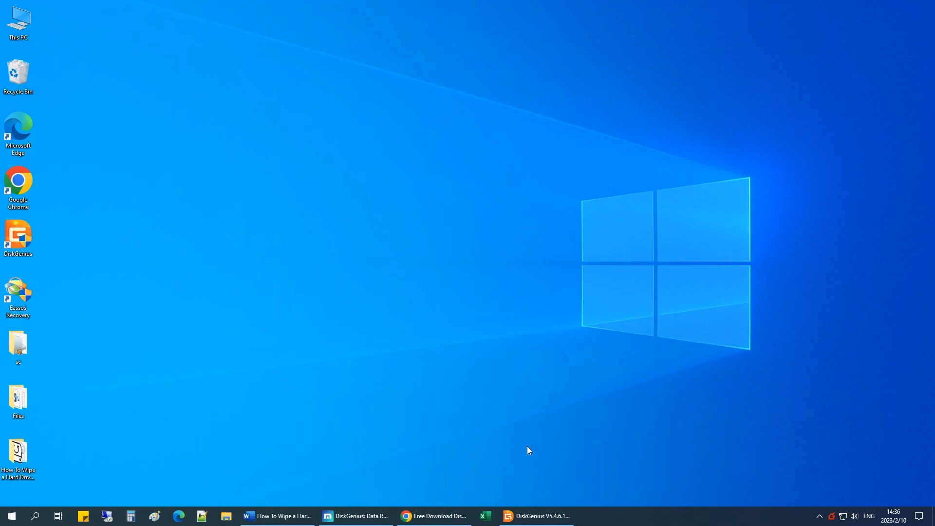
mouse_move(441, 516)
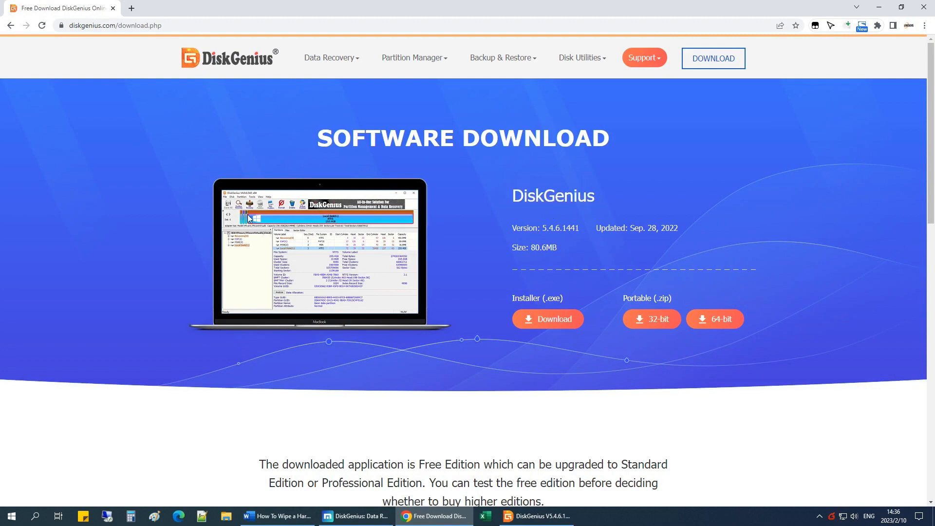
Request the DiskGenius Installer (.exe) download in Chrome, then minimize the browser.
left_click(137, 25)
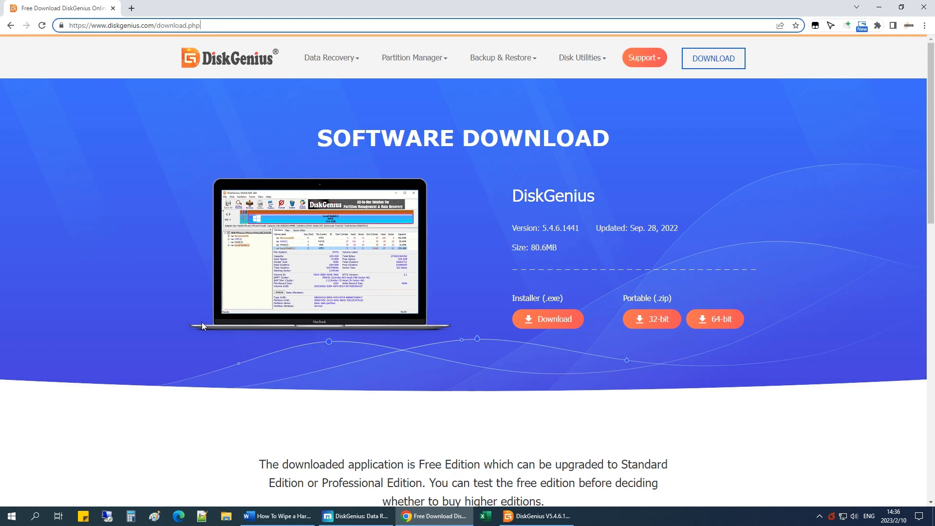
mouse_move(444, 355)
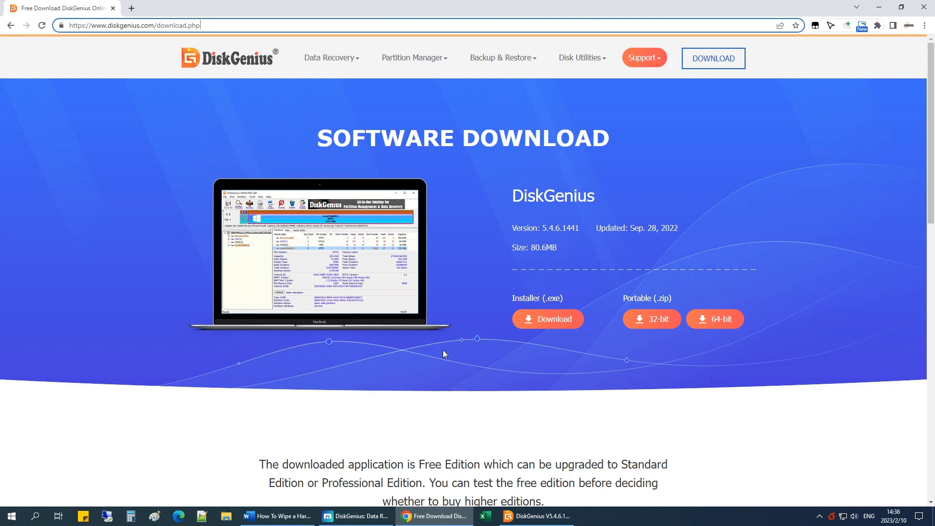
mouse_move(573, 316)
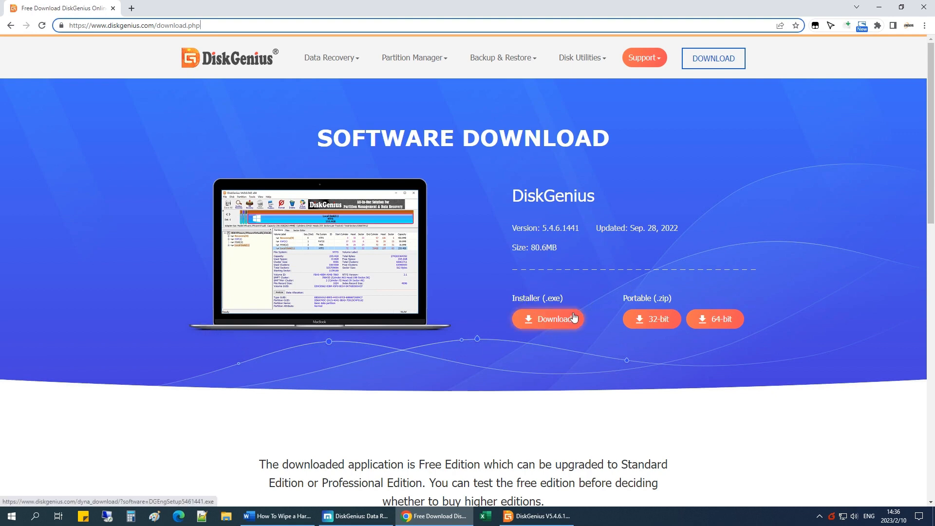
left_click(549, 319)
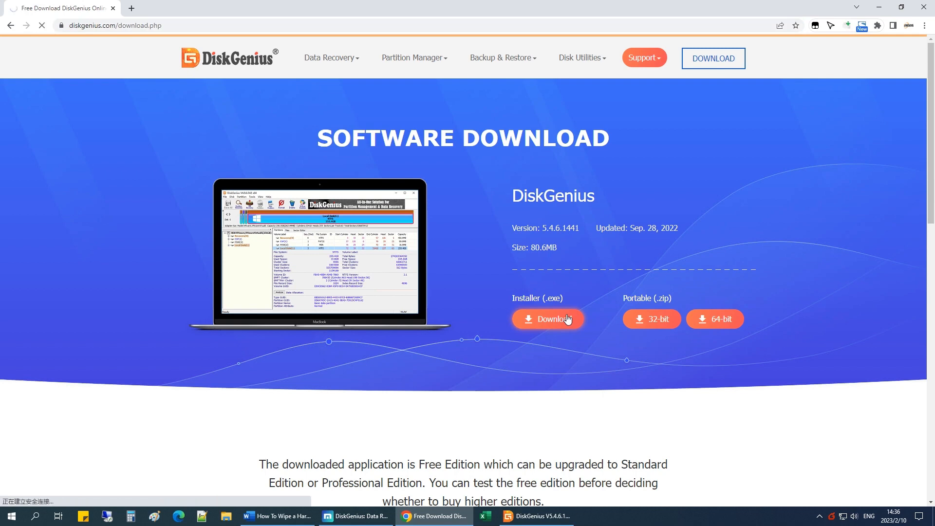
left_click(548, 319)
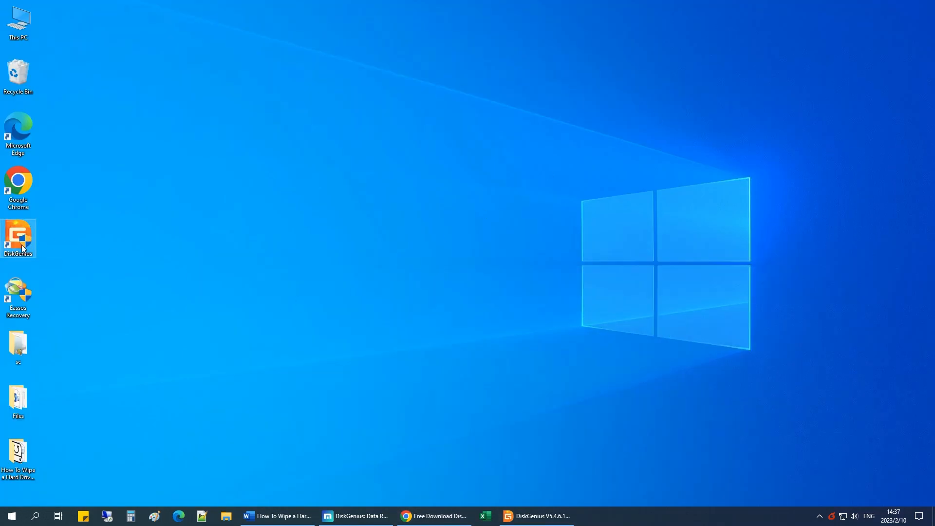
Launch DiskGenius, view the Software and System partitions, then select HD2:MsftVirtualDisk(128GB).
double_click(18, 236)
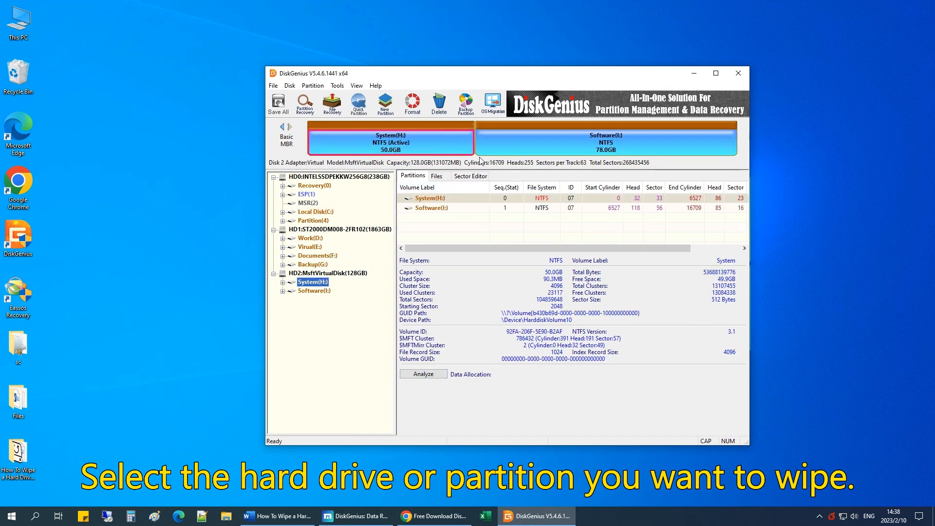
left_click(605, 140)
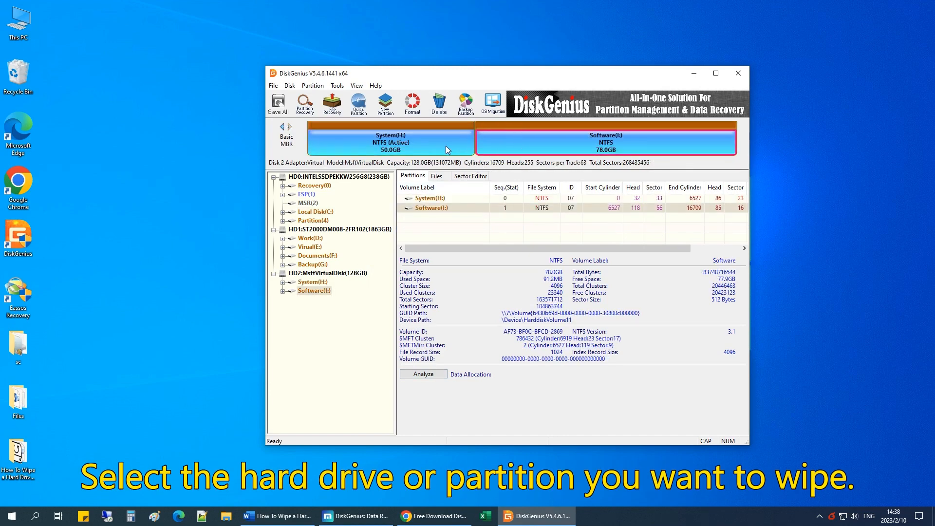
left_click(391, 139)
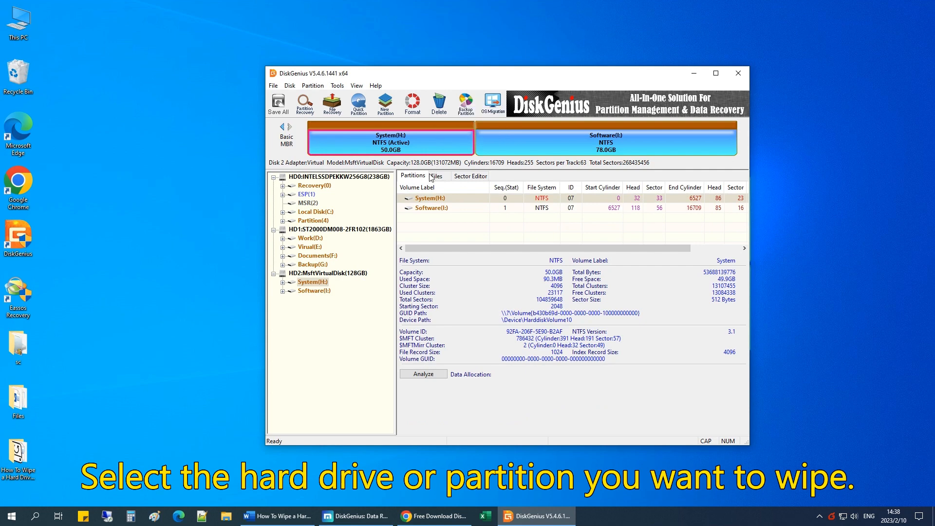
left_click(327, 272)
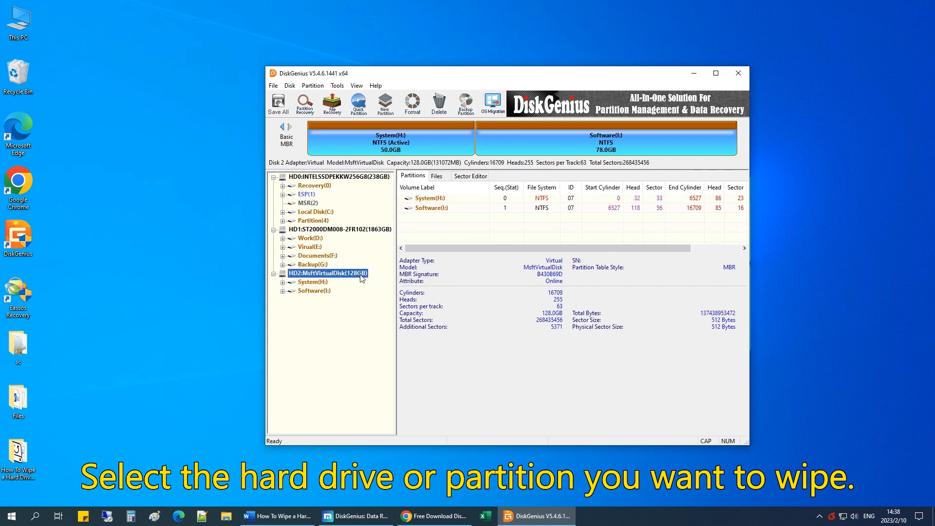
mouse_move(357, 277)
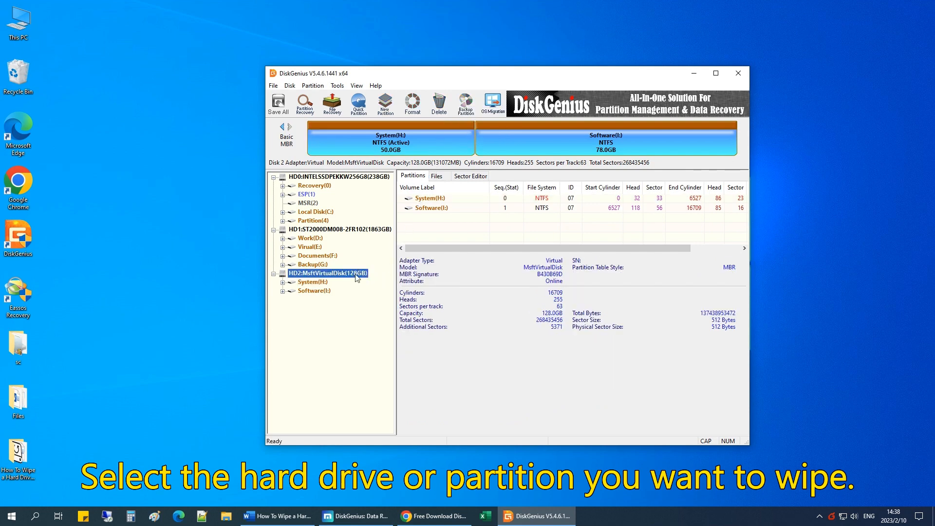
Open the Erase Sectors tool from the Tools menu for the 128GB disk.
left_click(336, 86)
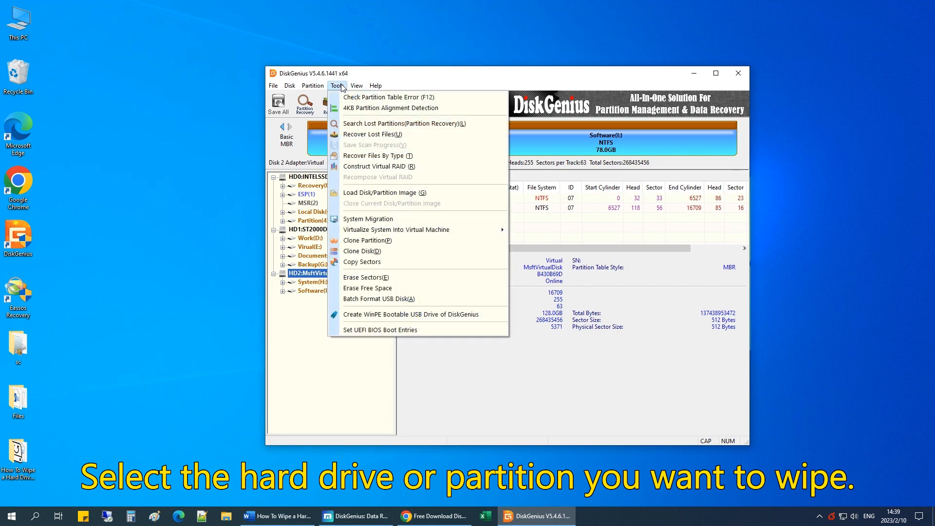
mouse_move(383, 240)
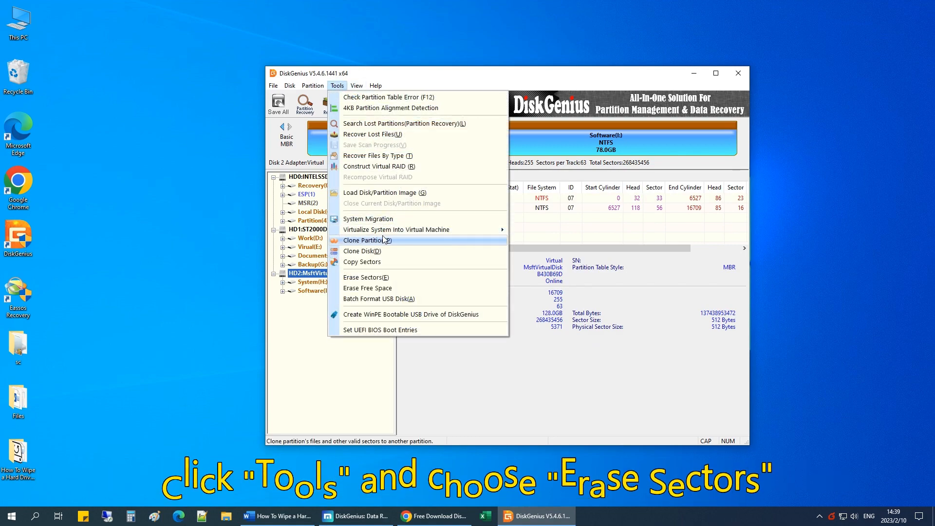
mouse_move(366, 264)
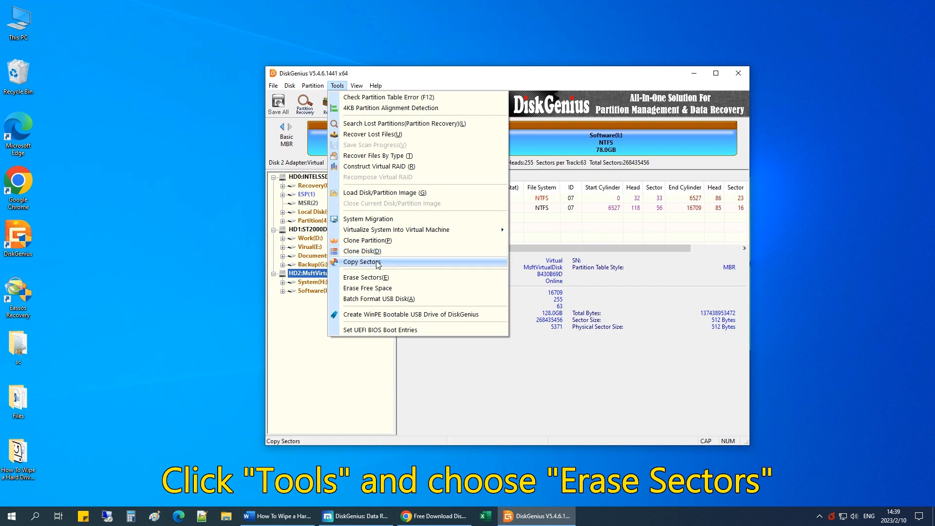
mouse_move(385, 277)
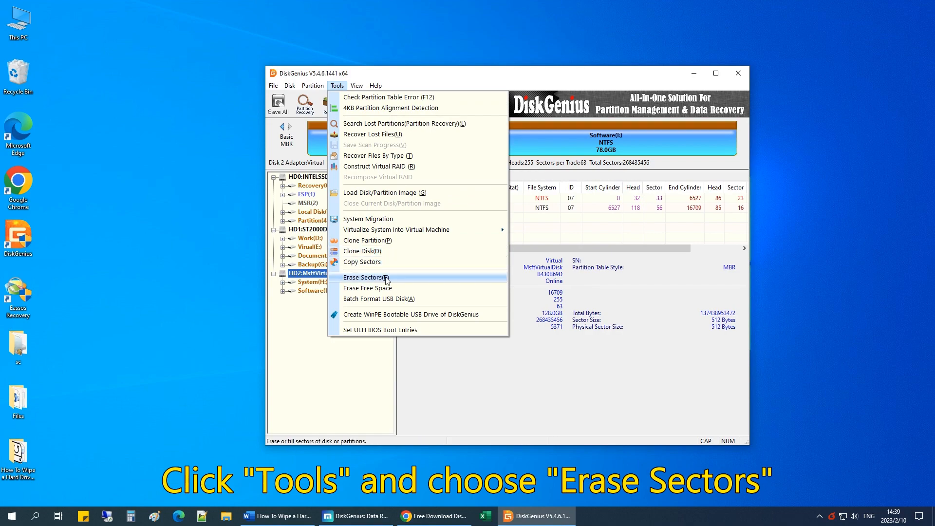
left_click(366, 277)
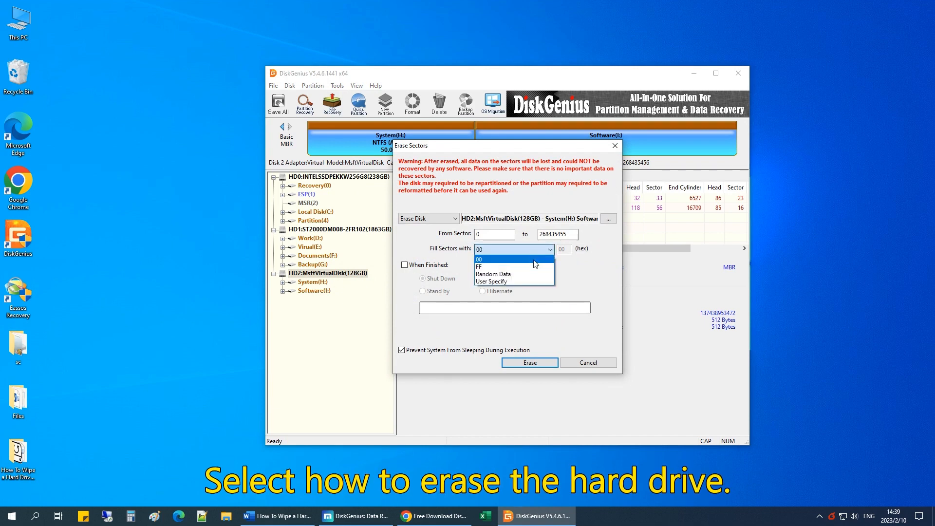
mouse_move(536, 276)
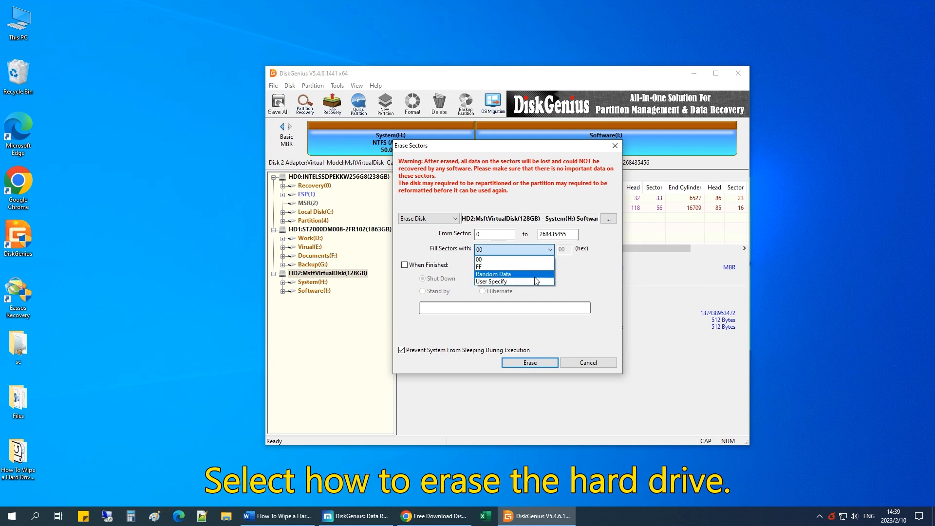
Set Fill Sectors with to Random Data for erasing the whole HD2 disk.
left_click(493, 275)
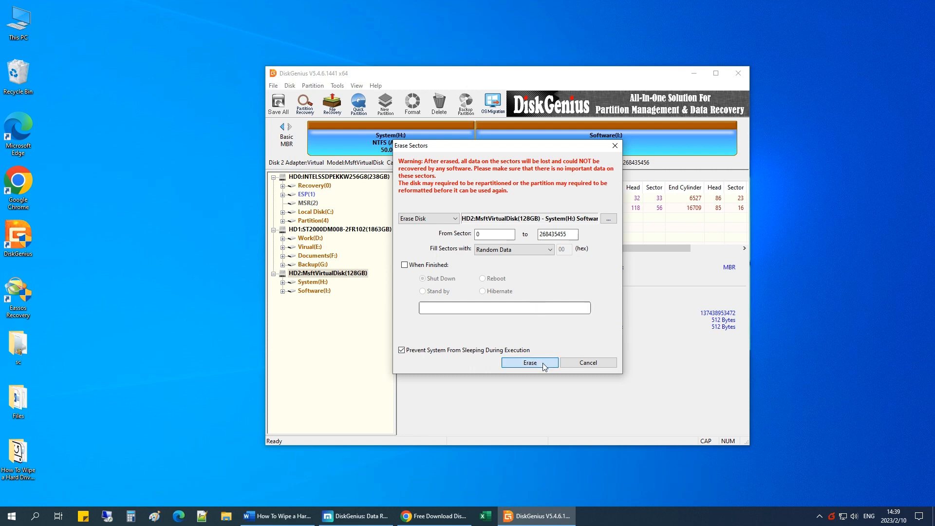
Start the erase, confirming the warnings and dismounting System(H:) and Software(I:).
left_click(530, 363)
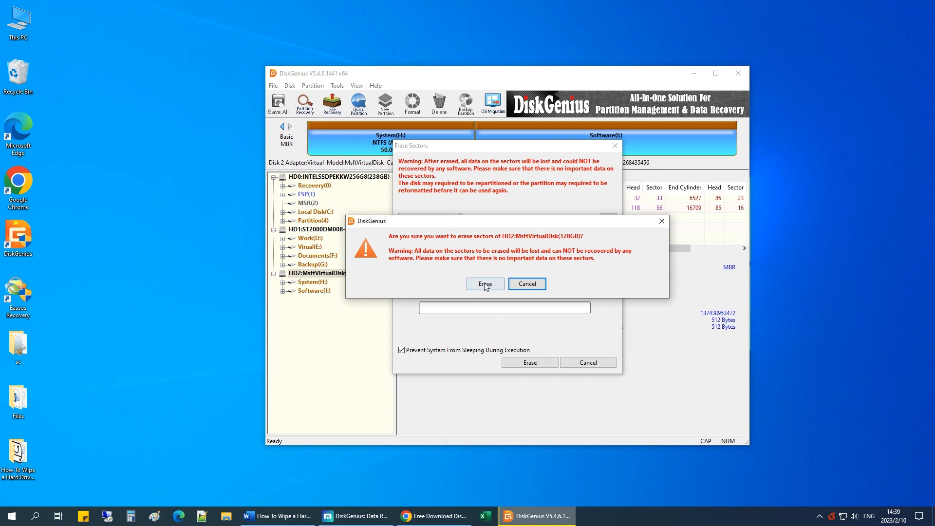
left_click(484, 284)
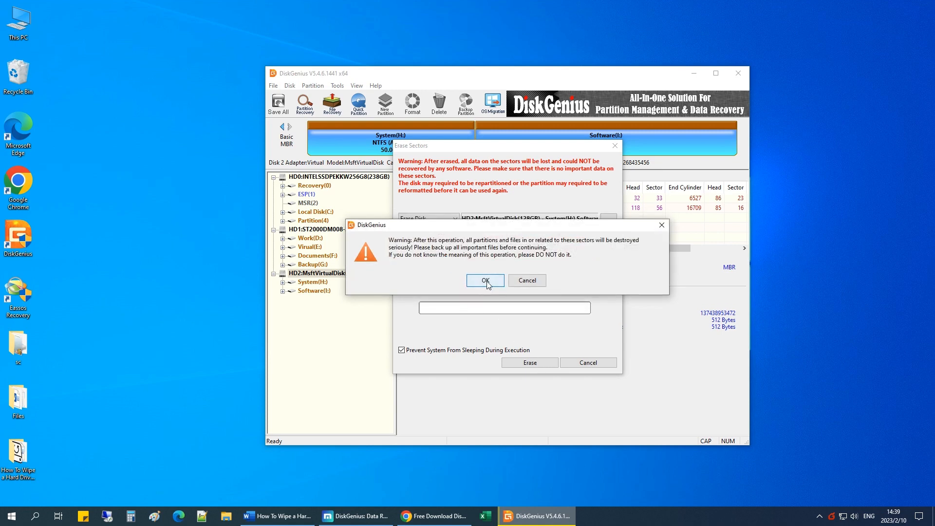
left_click(485, 281)
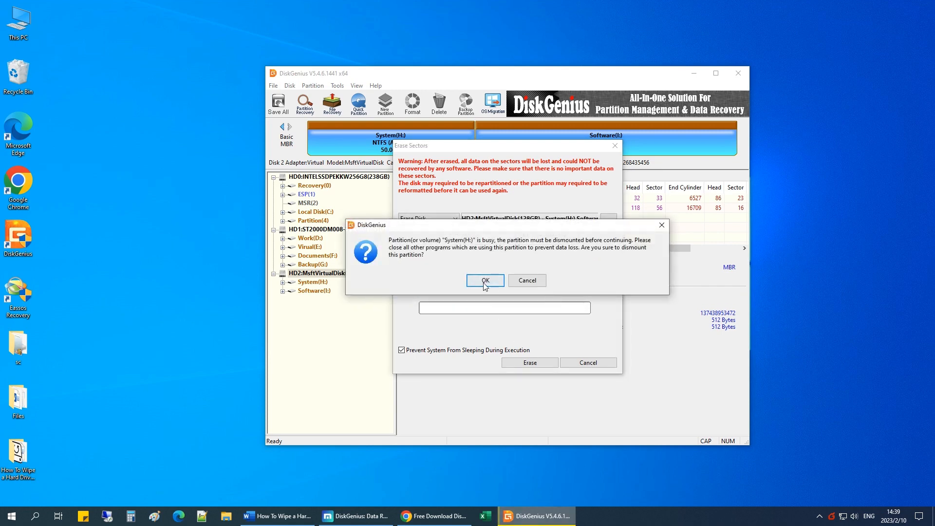
left_click(486, 281)
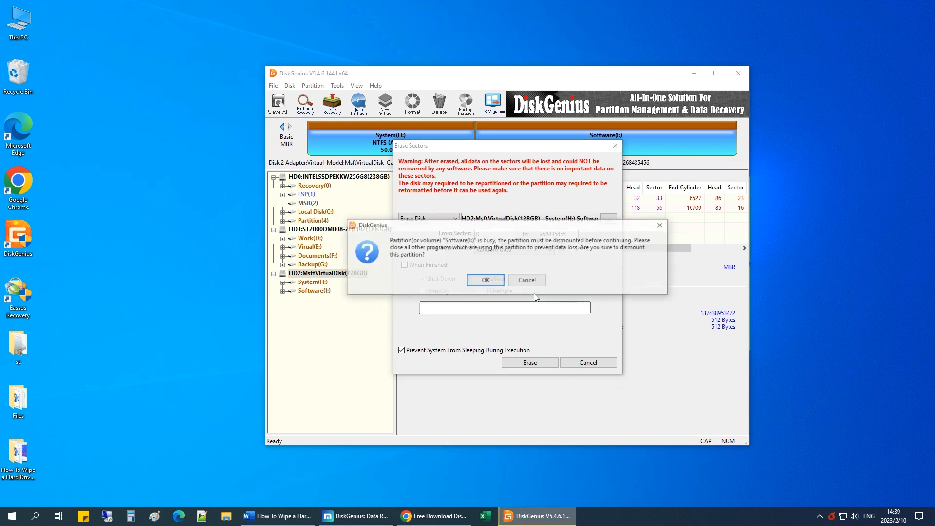
left_click(485, 279)
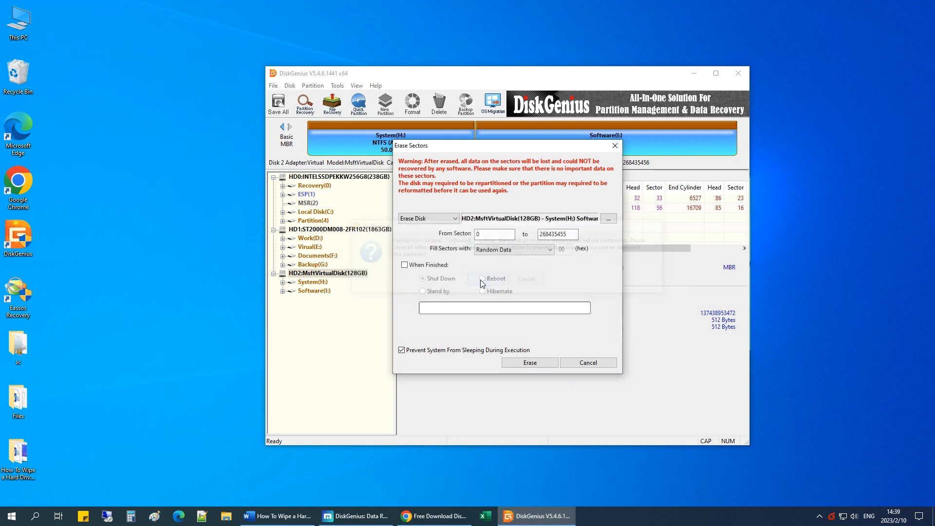
left_click(530, 363)
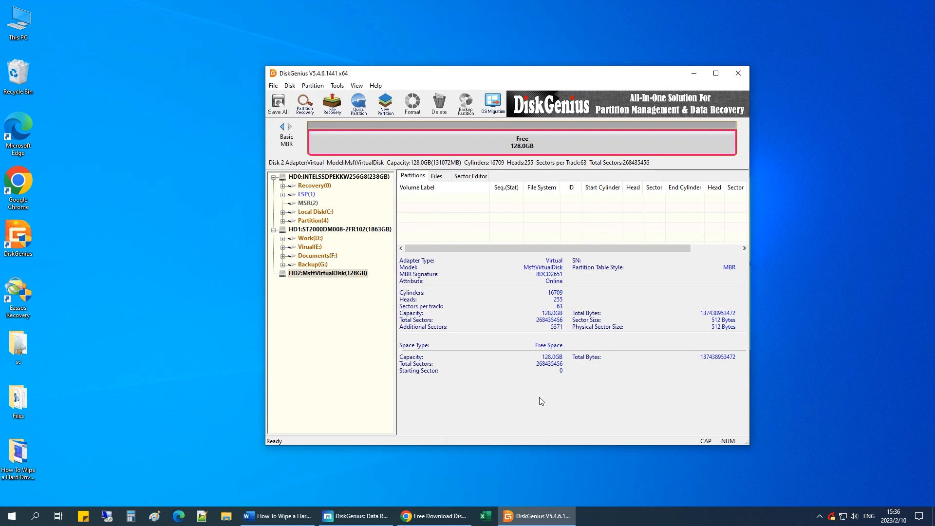
mouse_move(434, 148)
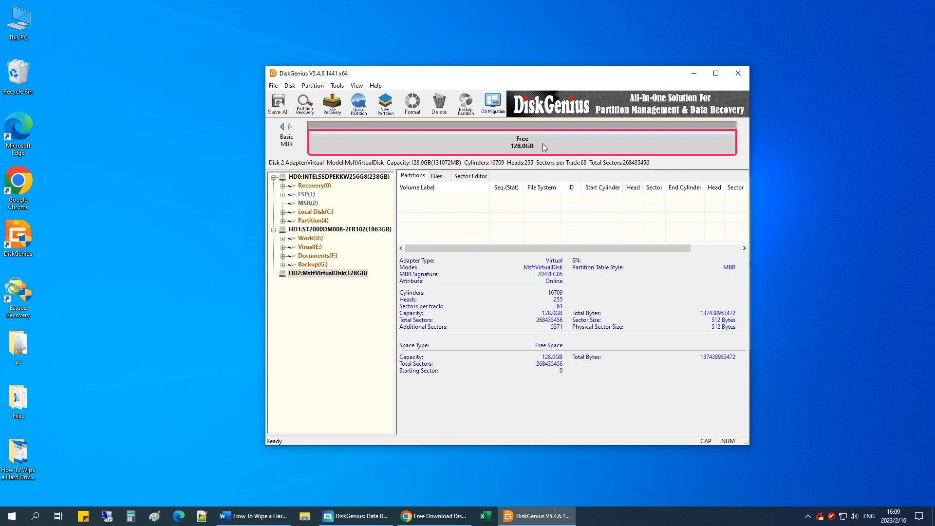
mouse_move(447, 152)
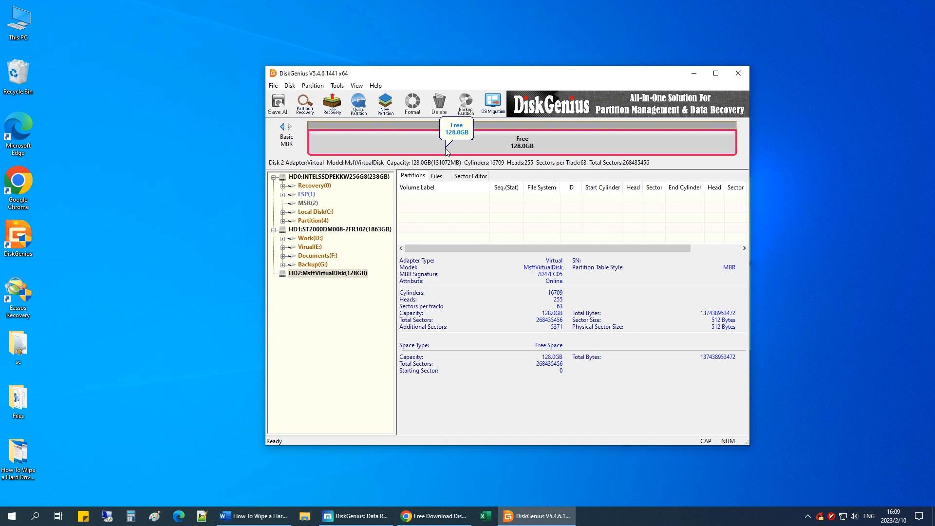
mouse_move(432, 150)
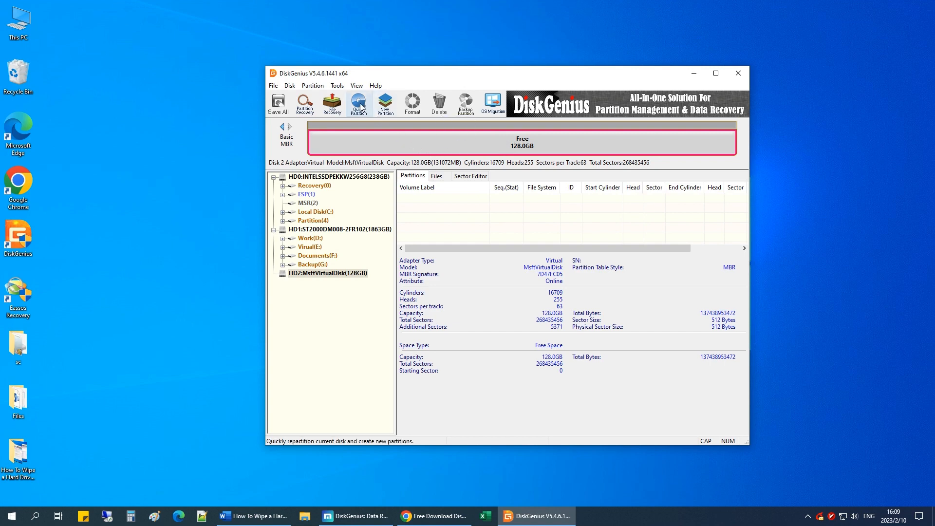
Quick Partition on MBR with a custom 2-partition layout: System 25GB, Software 103GB.
left_click(359, 103)
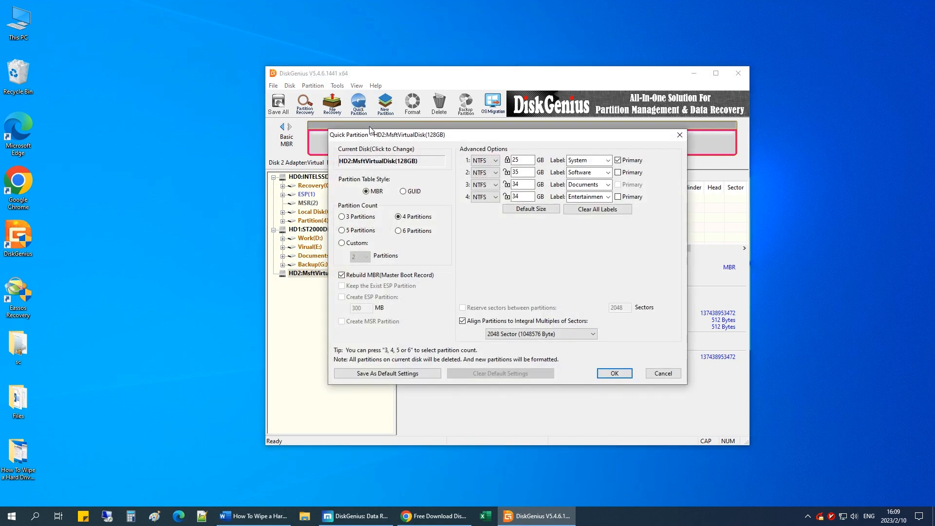
left_click(402, 191)
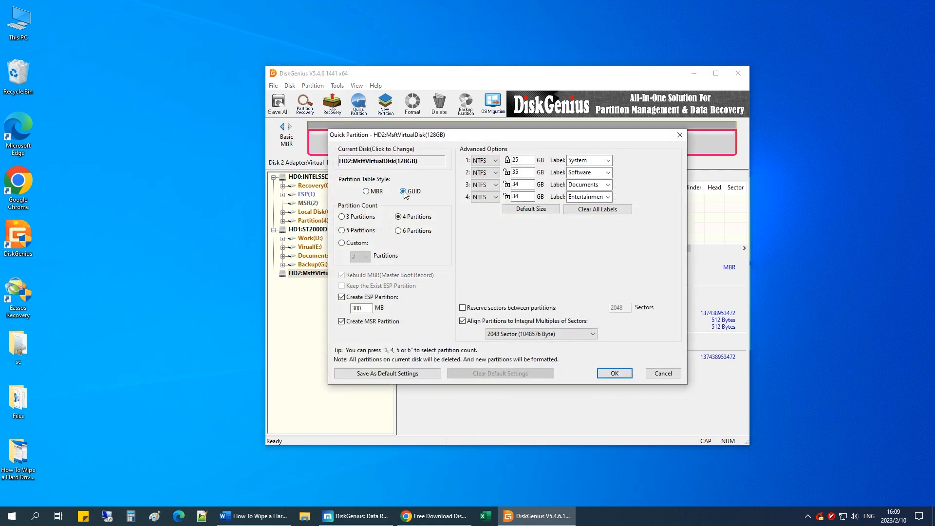
left_click(365, 191)
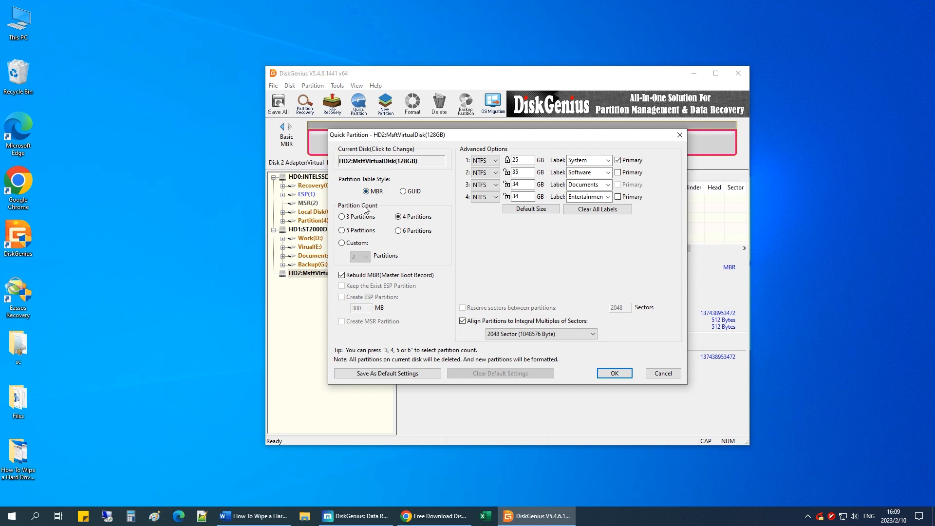
left_click(342, 243)
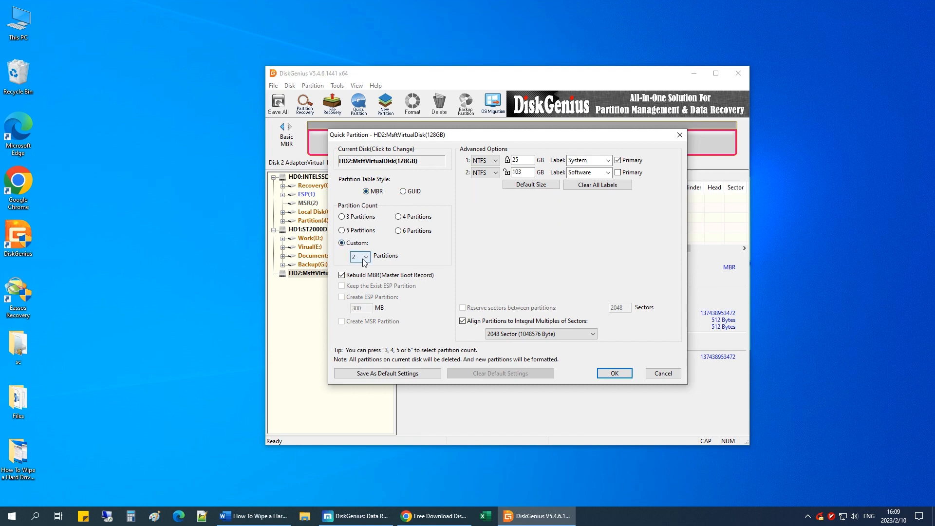
left_click(524, 160)
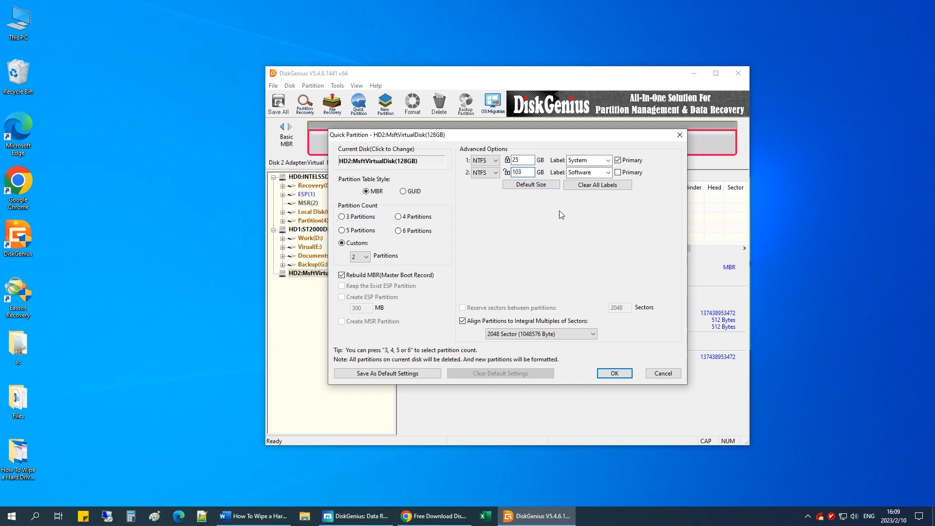
left_click(614, 374)
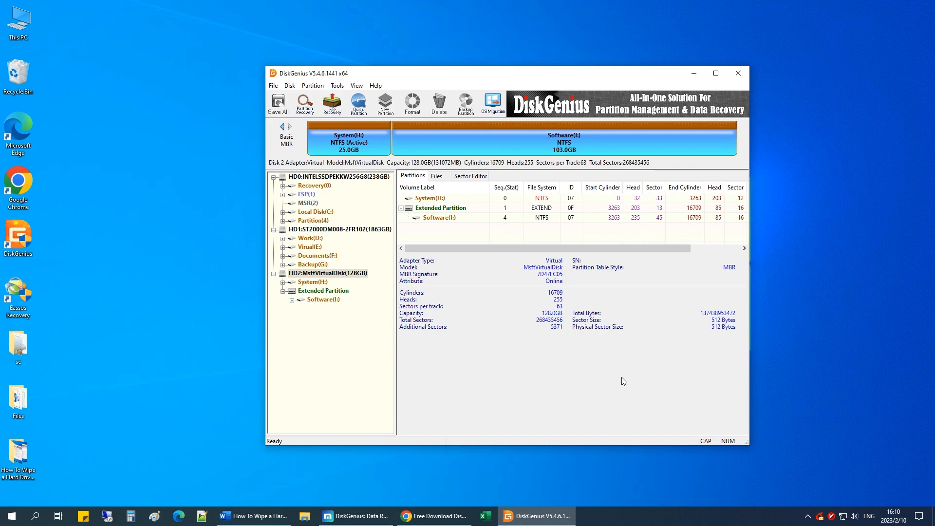
mouse_move(375, 154)
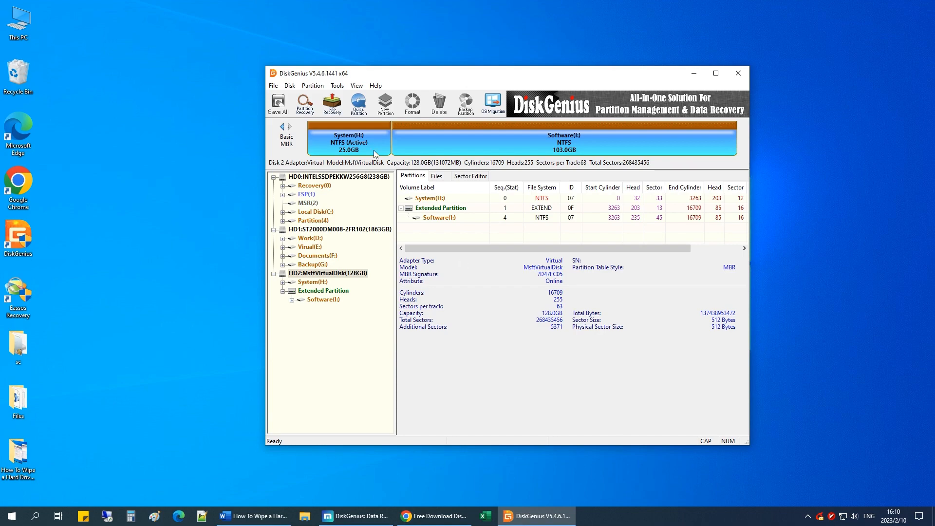
Select Software(I:) to show its details: about 92 MB used, 102.9 GB free.
left_click(563, 140)
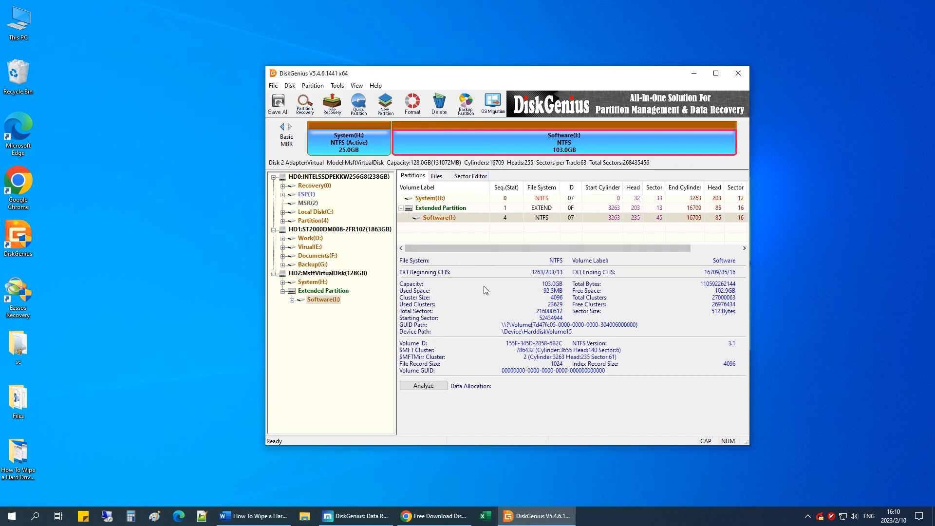
mouse_move(511, 310)
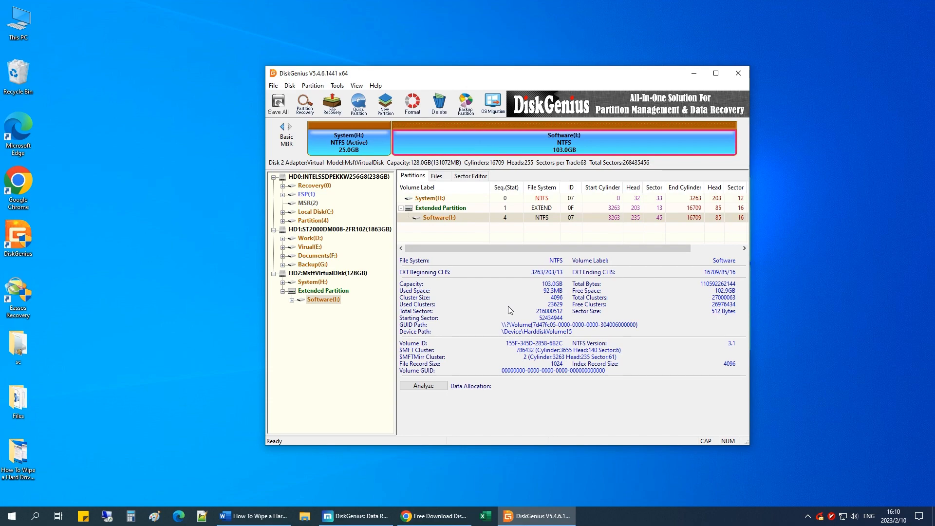